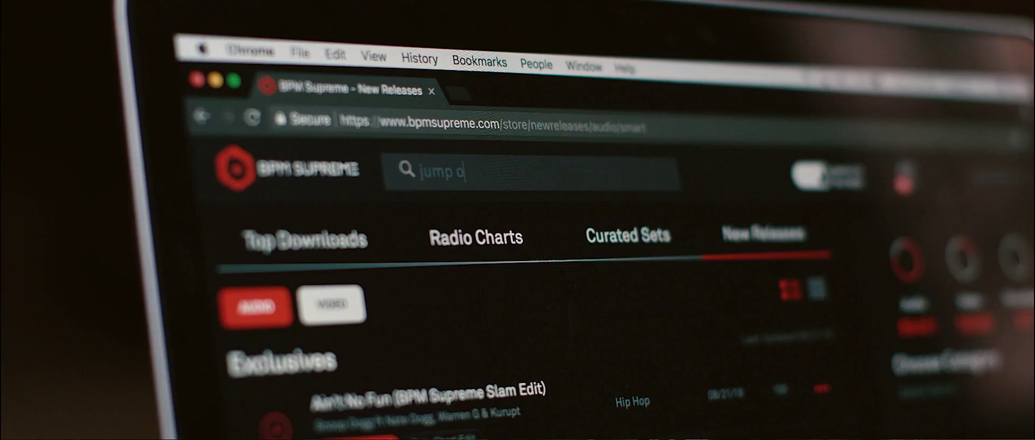
text(ff)
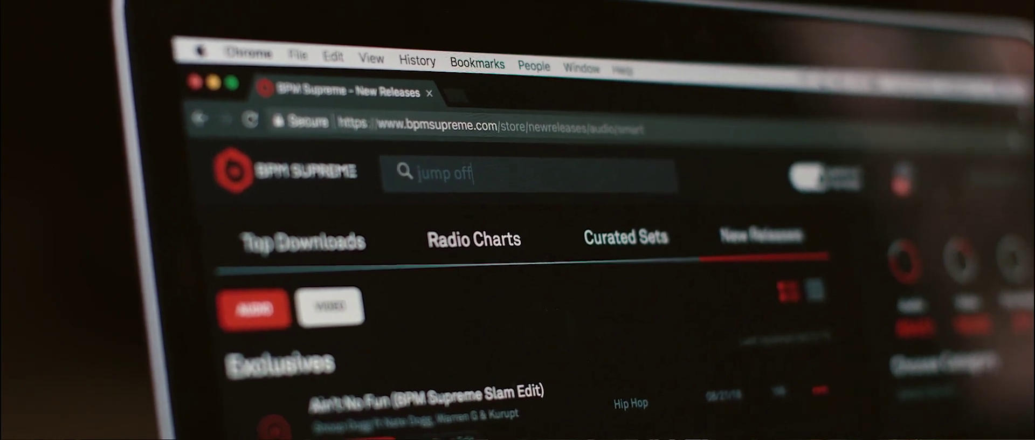